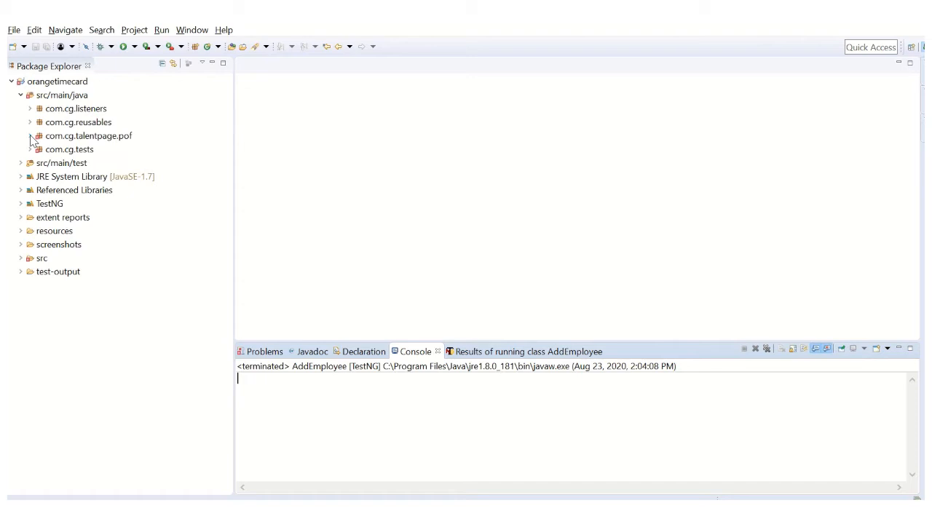
- Open orangePage.java from com.cg.talentpage.pof, then expand the com.cg.tests package
click(30, 136)
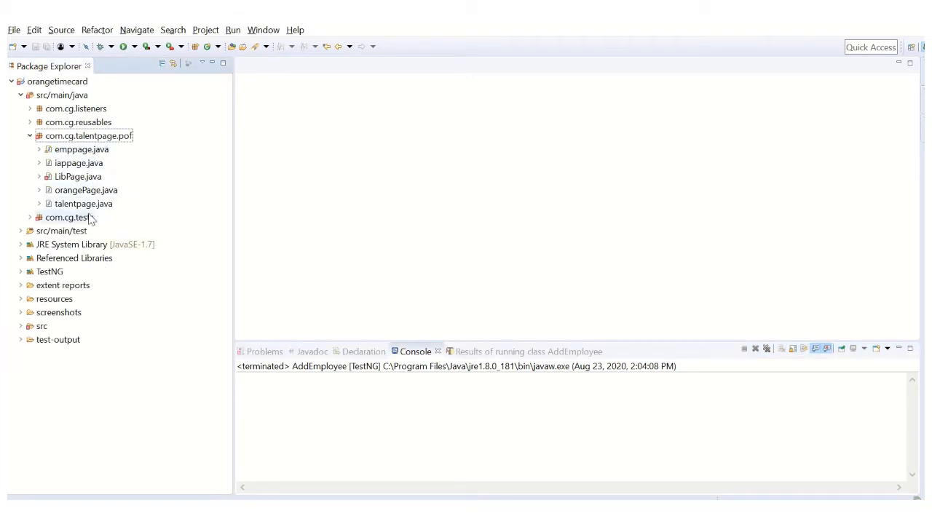
double_click(86, 190)
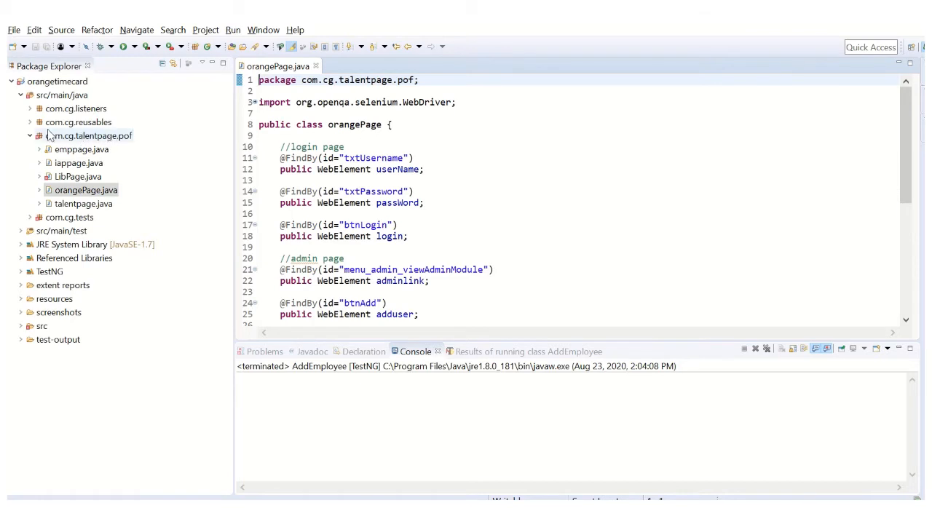
click(29, 136)
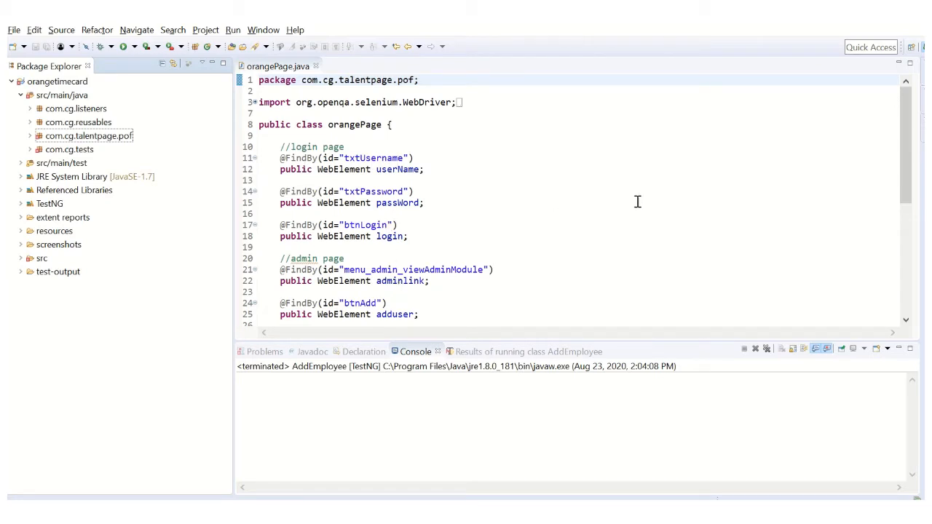
mouse_move(352, 178)
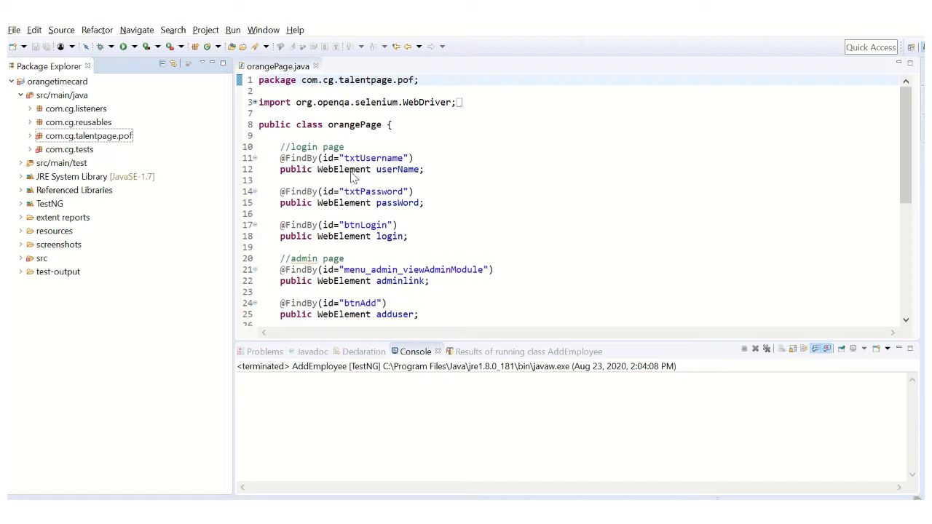
click(352, 168)
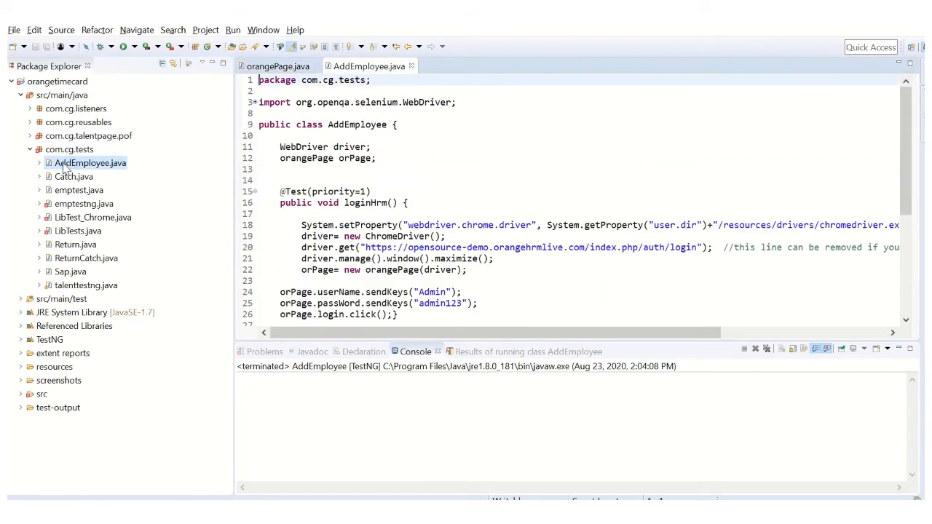
- Run AddEmployee as a TestNG test, proceeding past the workspace-errors warning
click(30, 149)
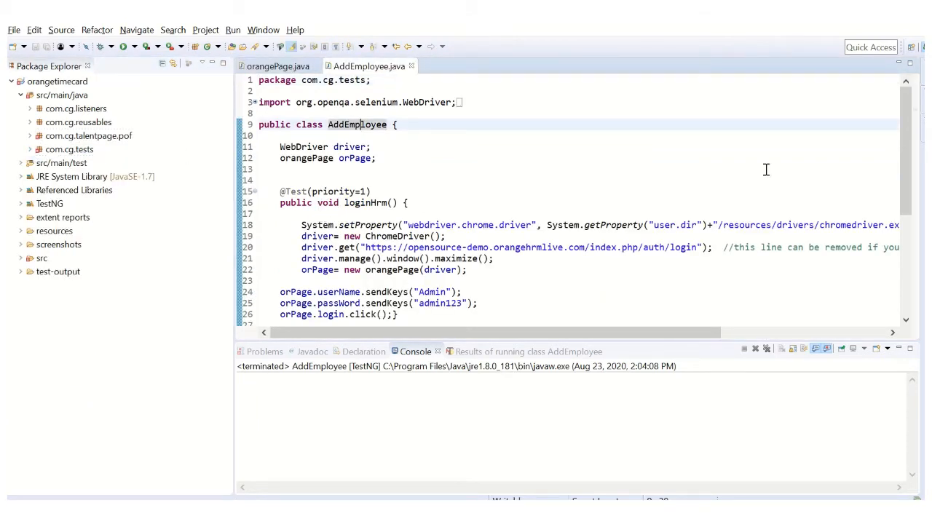
scroll(down, 3)
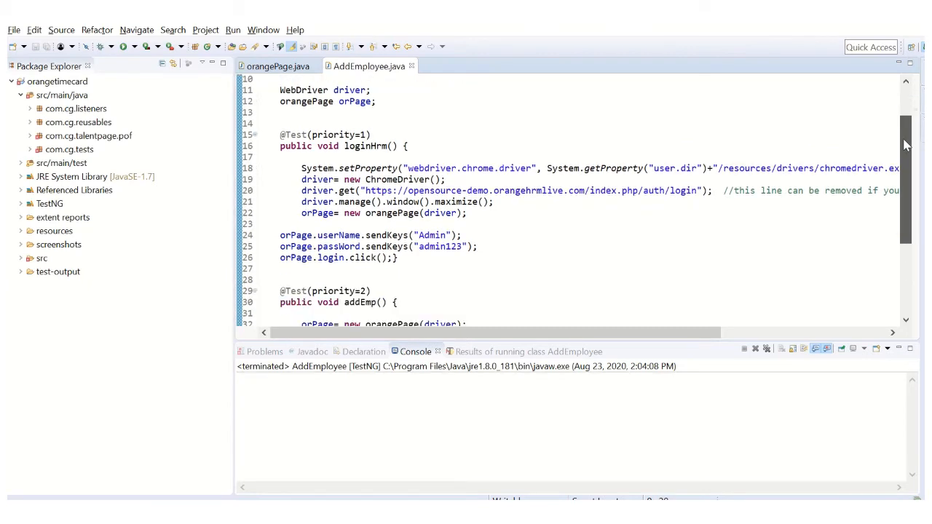
scroll(up, 3)
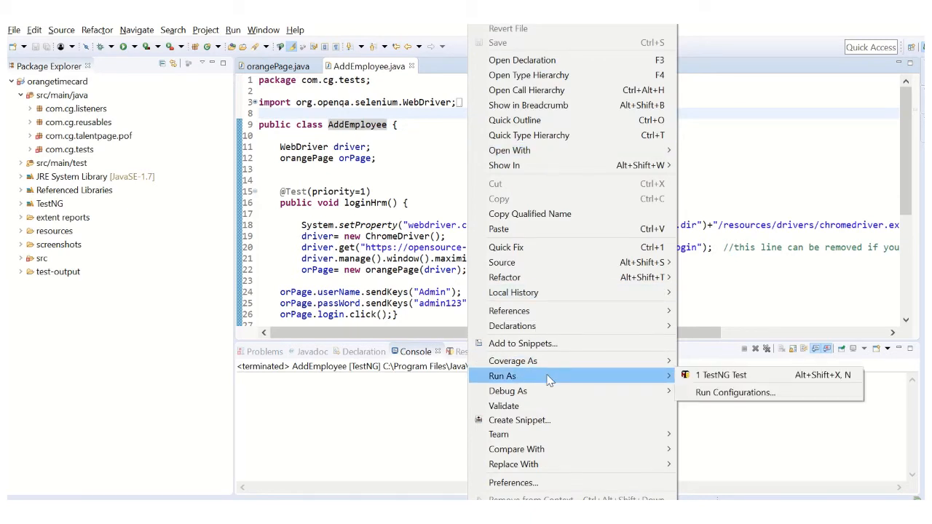
click(722, 375)
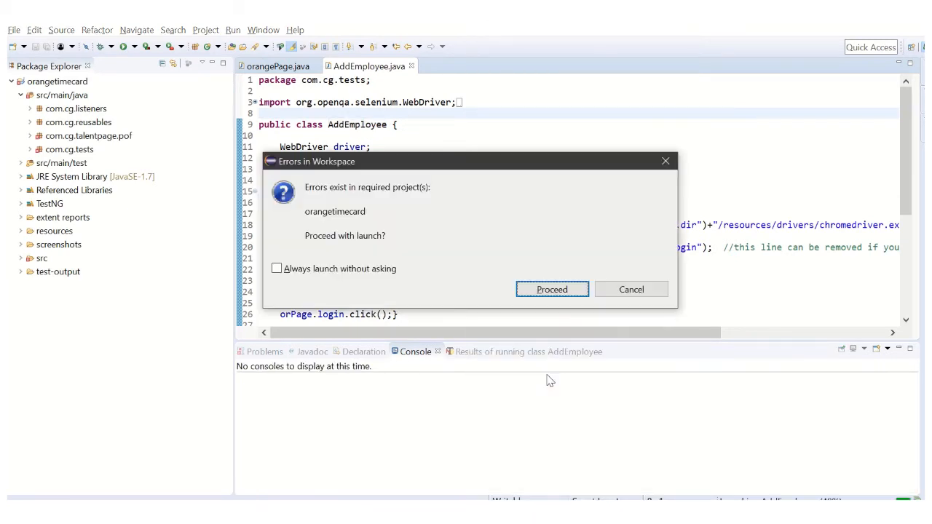
click(551, 289)
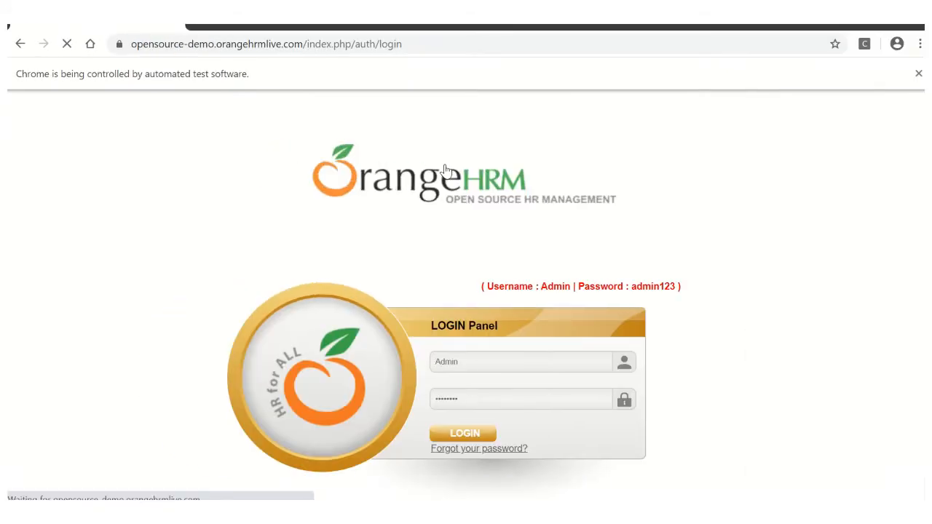
- Follow the automated OrangeHRM login and Add User entry for an ESS, enabled account
click(463, 432)
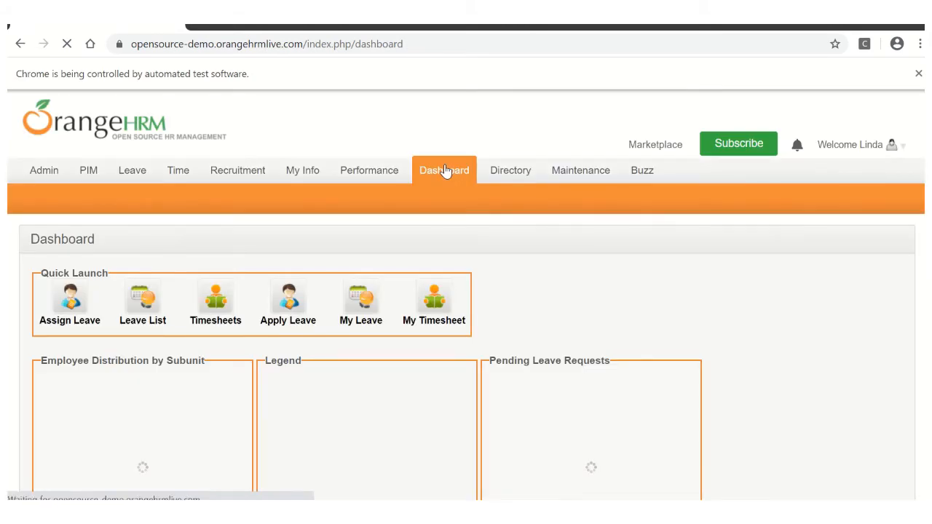
click(43, 170)
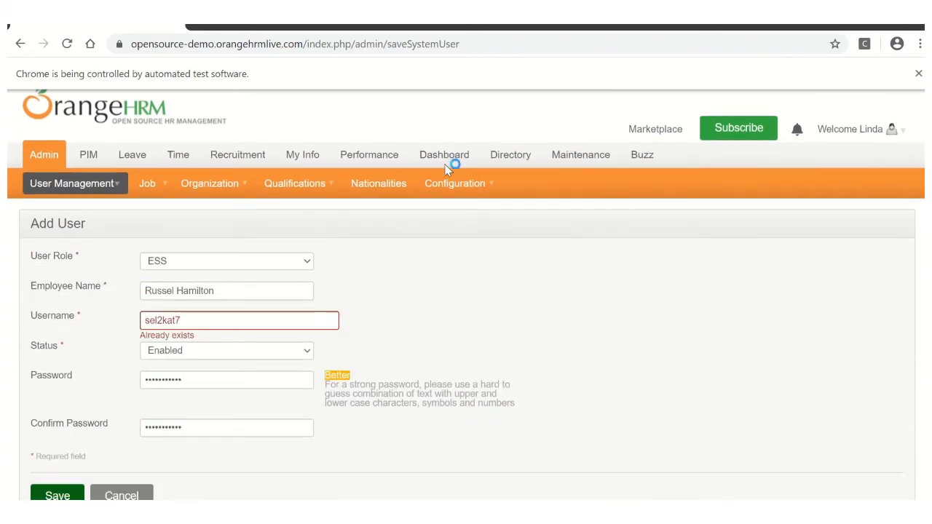
mouse_move(13, 266)
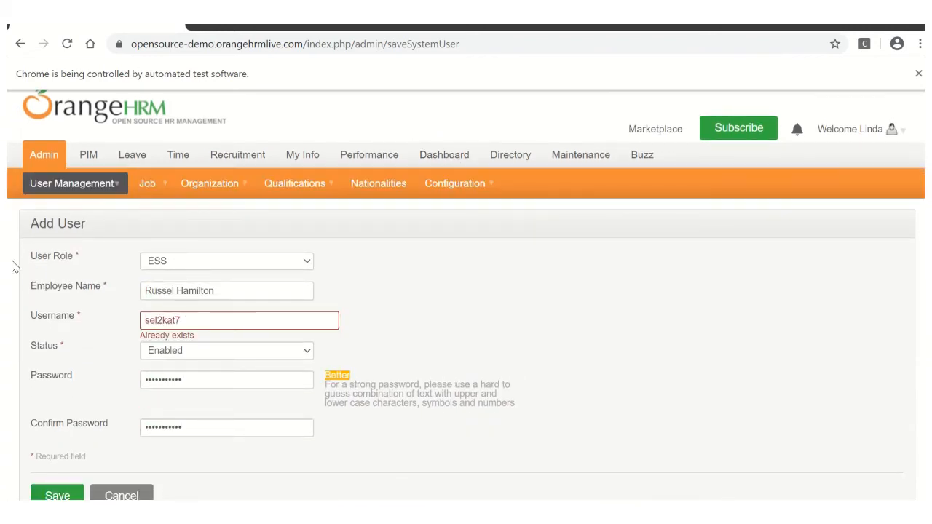
mouse_move(176, 28)
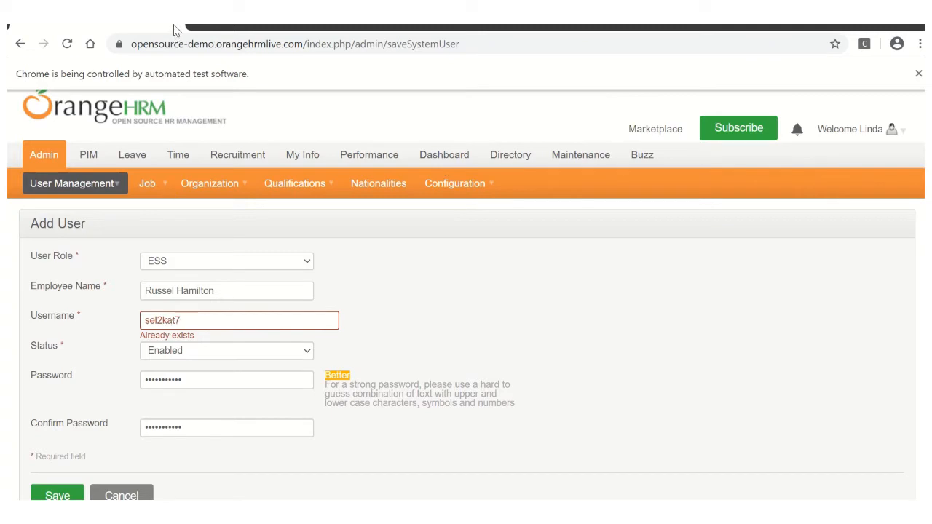
mouse_move(174, 25)
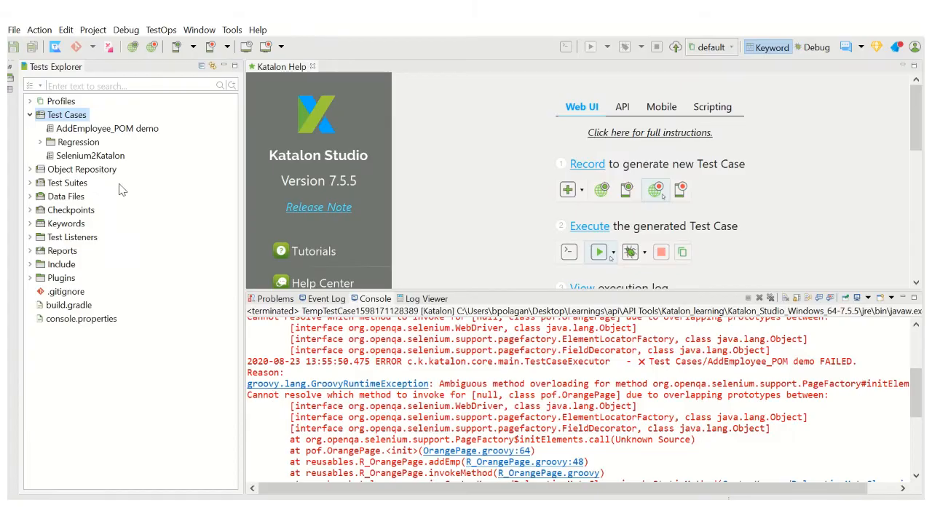
- Open the AddEmployee_POM demo test case and view it in the Script tab
click(106, 128)
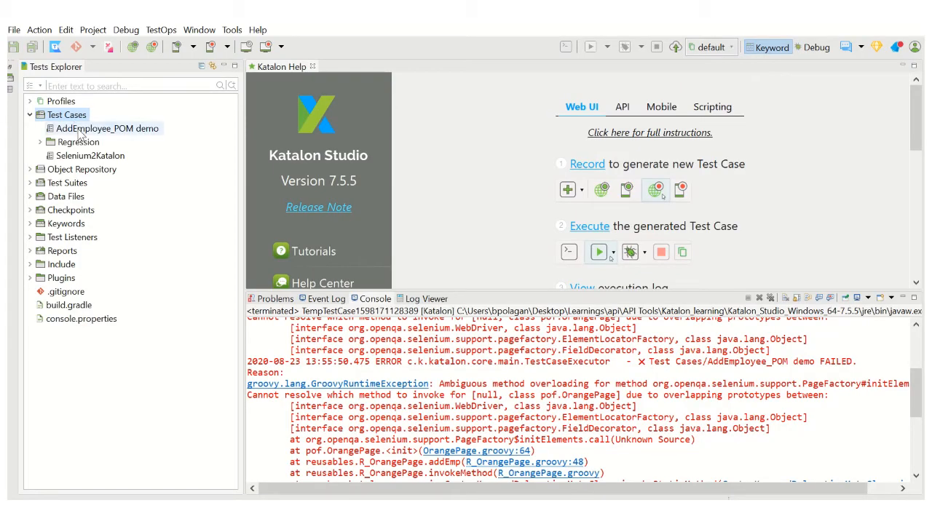
double_click(106, 129)
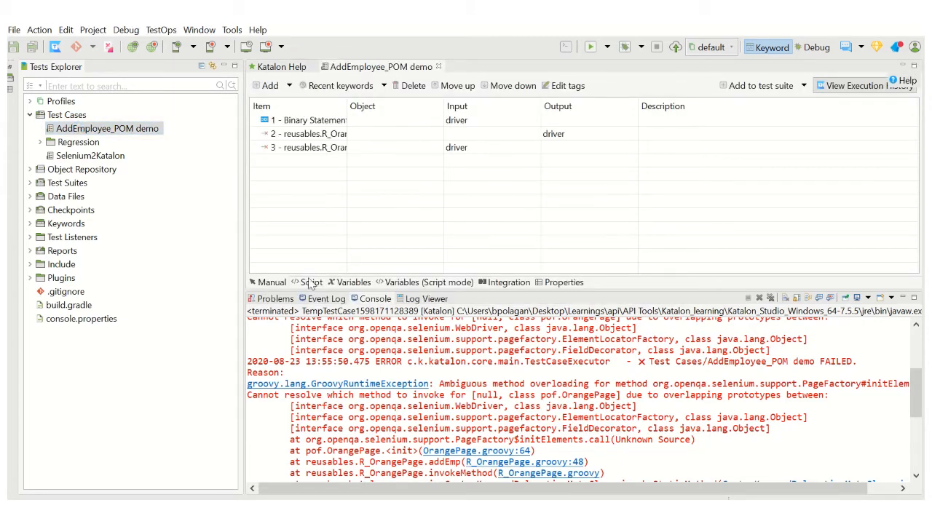
click(309, 283)
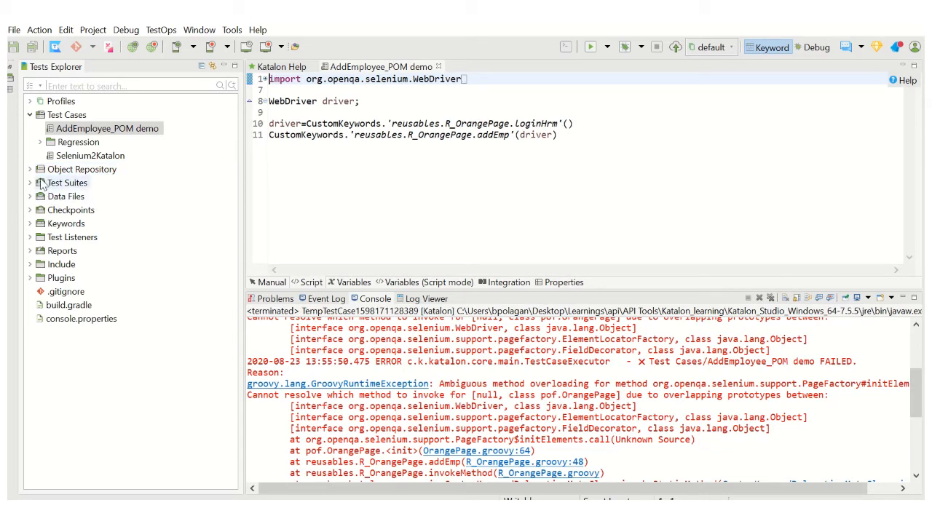
click(30, 169)
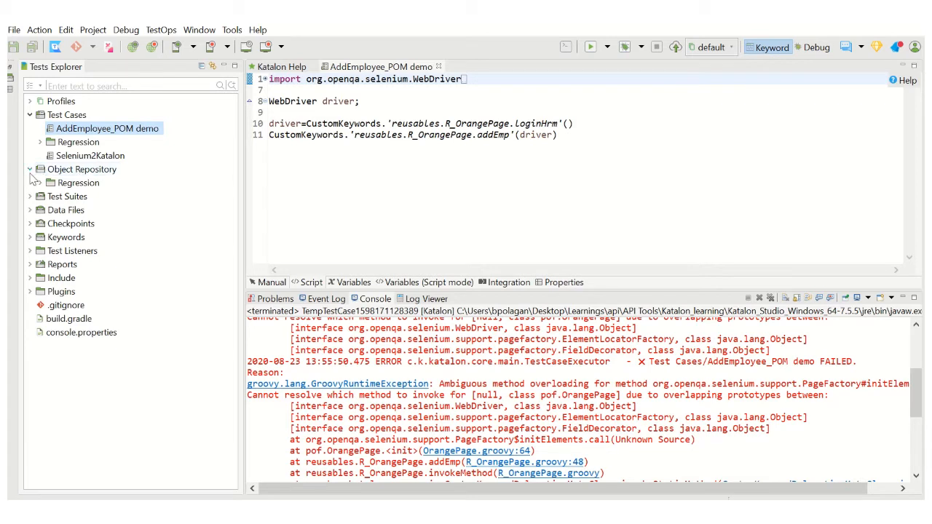
- Open OrangePage.groovy from Keywords > pof and expand the reusables keyword package
click(30, 169)
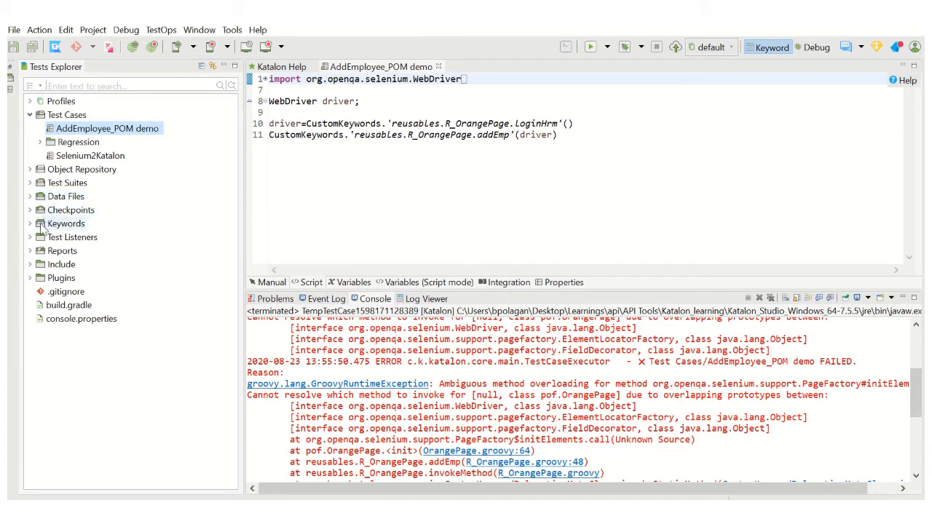
click(29, 224)
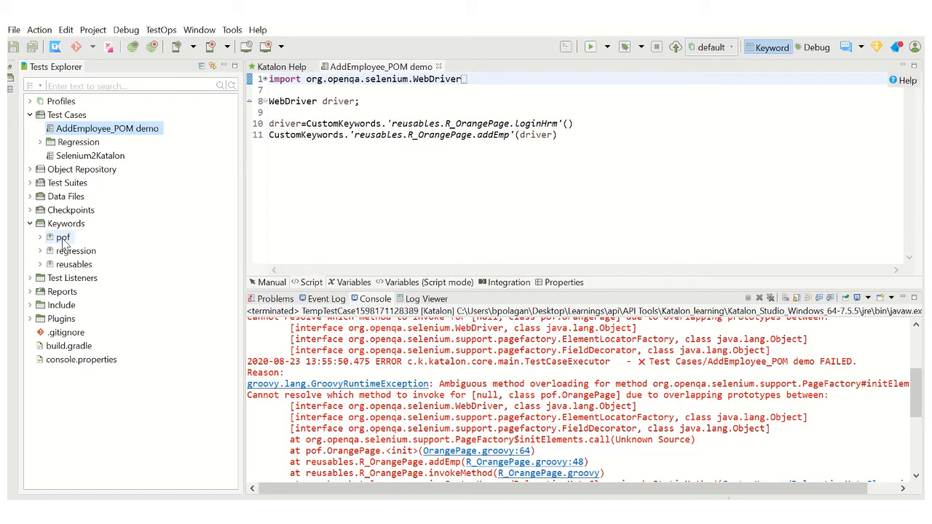
click(41, 238)
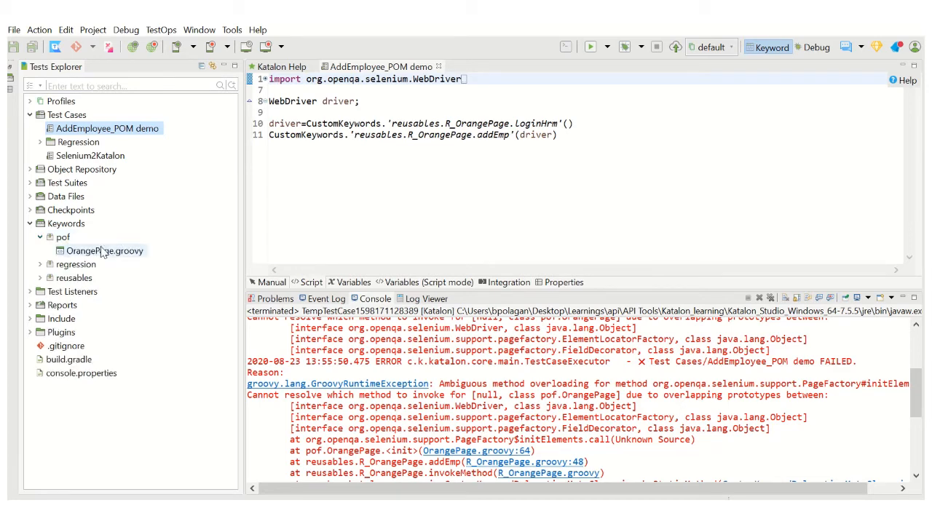
double_click(107, 251)
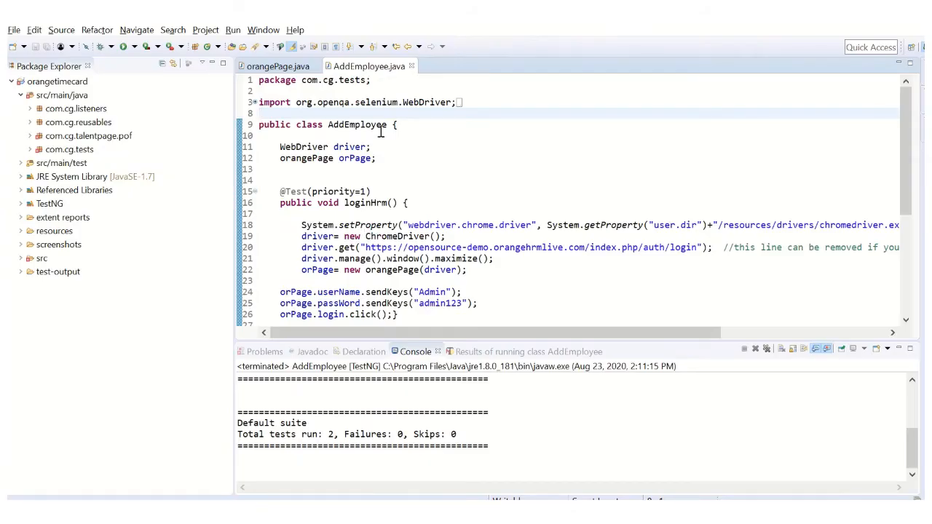
click(277, 67)
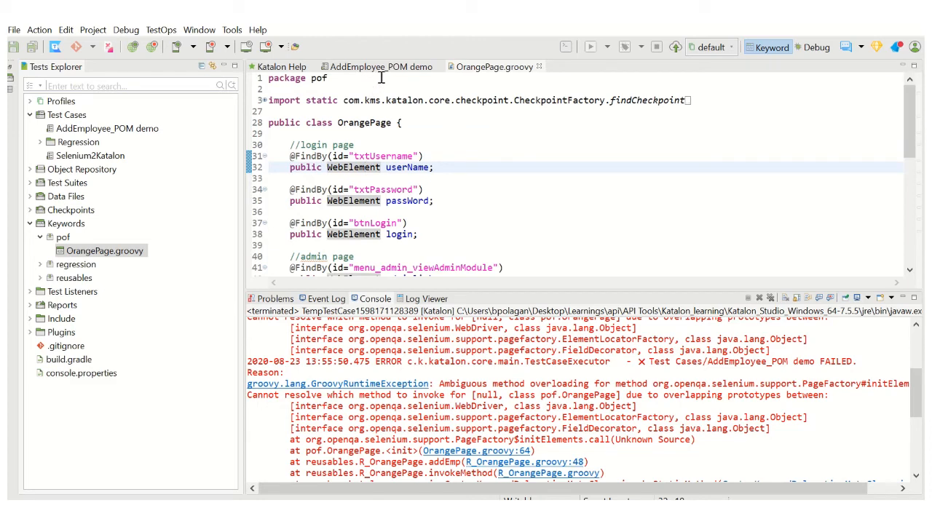
mouse_move(378, 113)
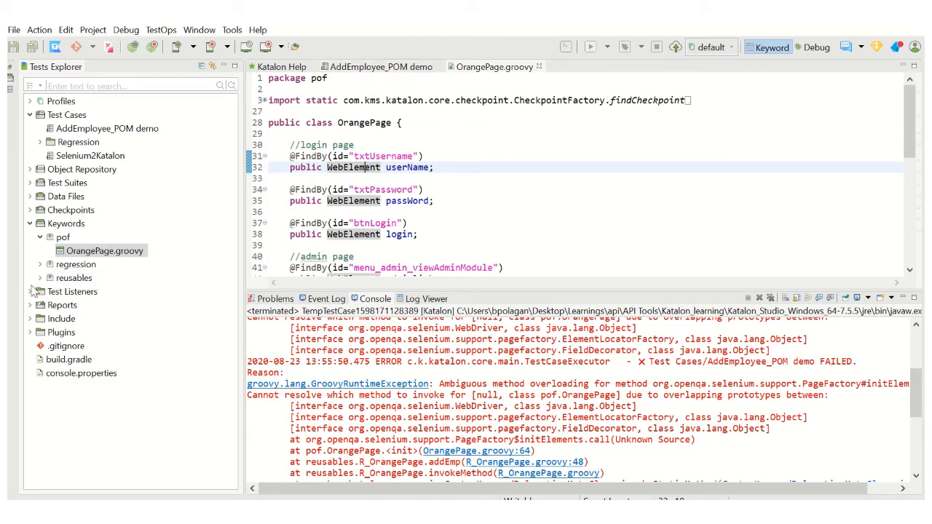
click(40, 278)
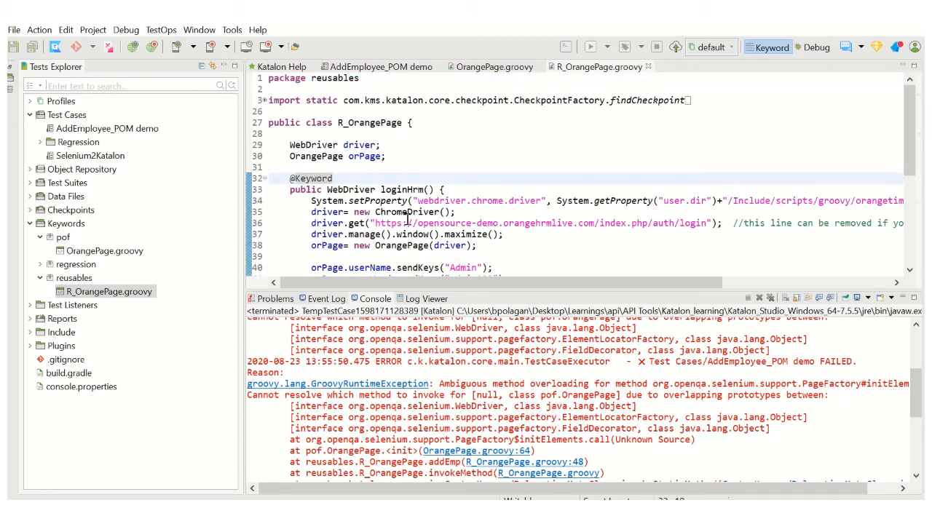
mouse_move(419, 204)
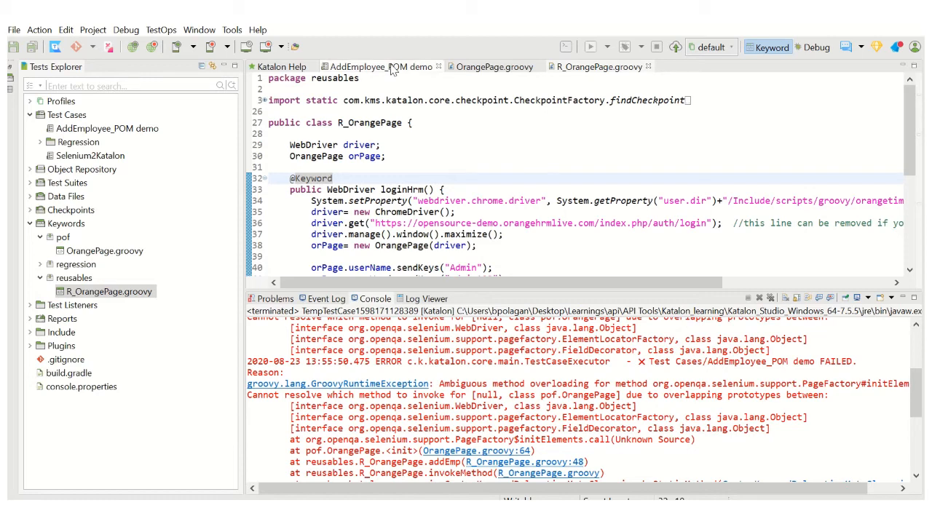
- Scroll through the loginHrm keyword code in R_OrangePage.groovy
click(378, 67)
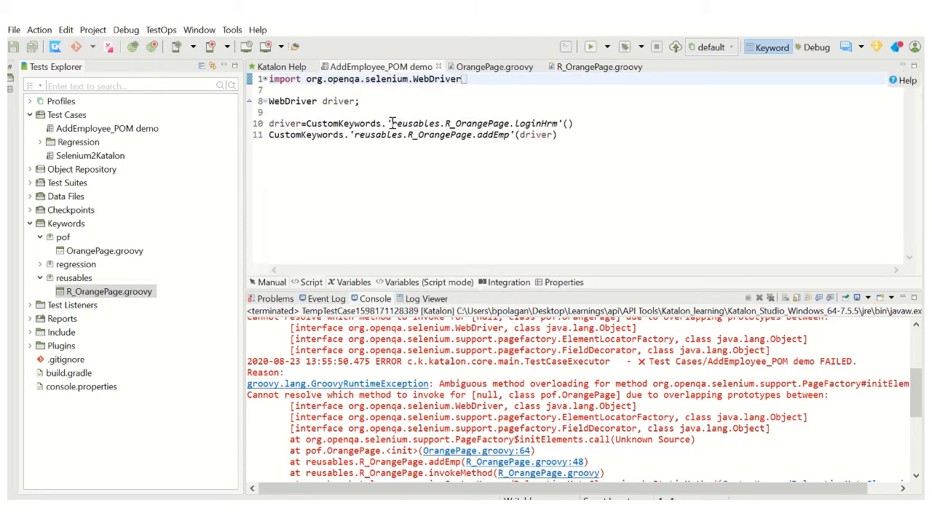
mouse_move(533, 123)
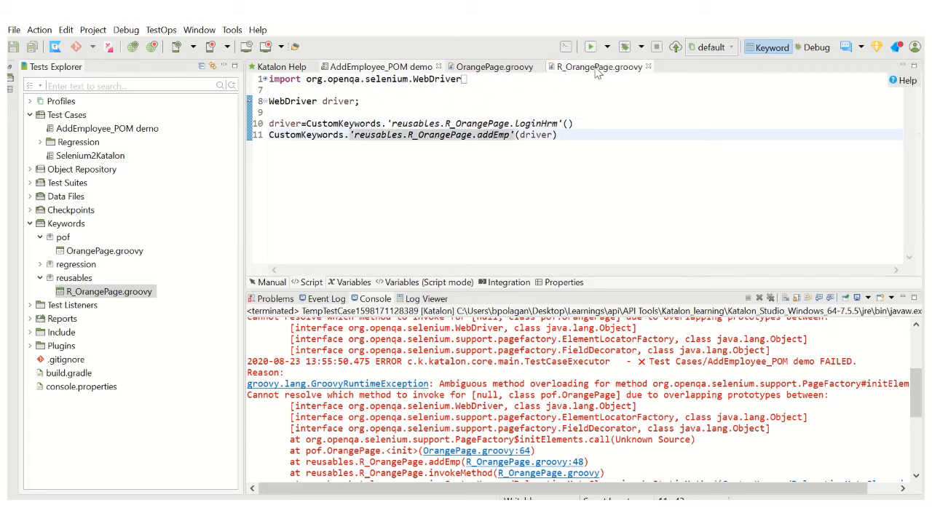
click(598, 67)
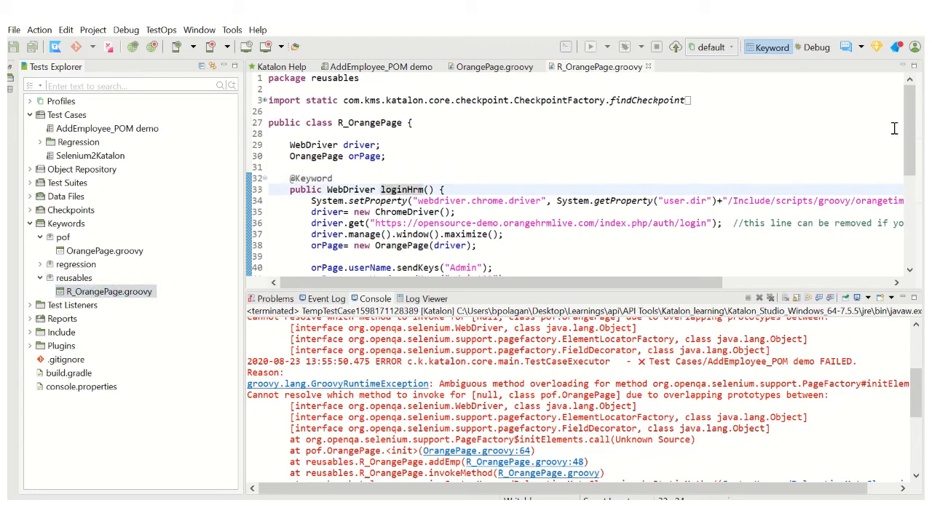
scroll(down, 3)
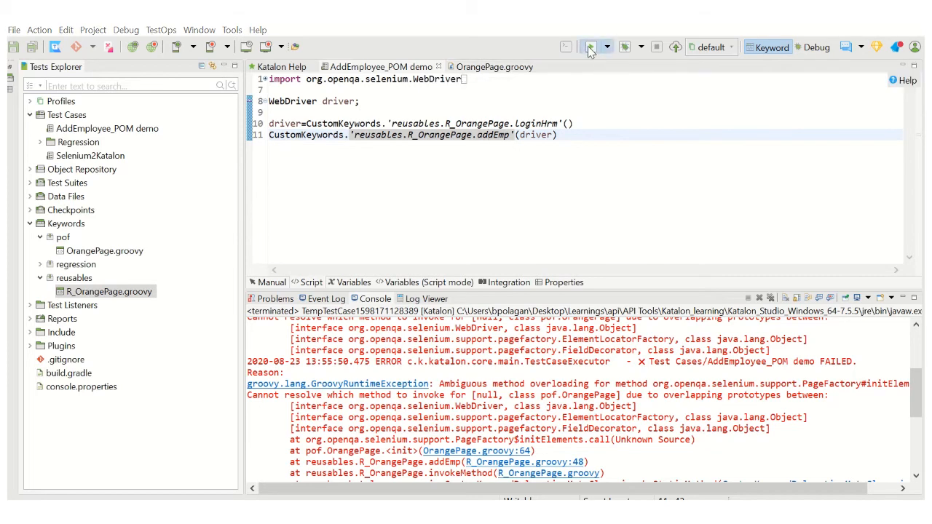
- Run the AddEmployee_POM demo test from the toolbar and dismiss the job progress view
click(590, 47)
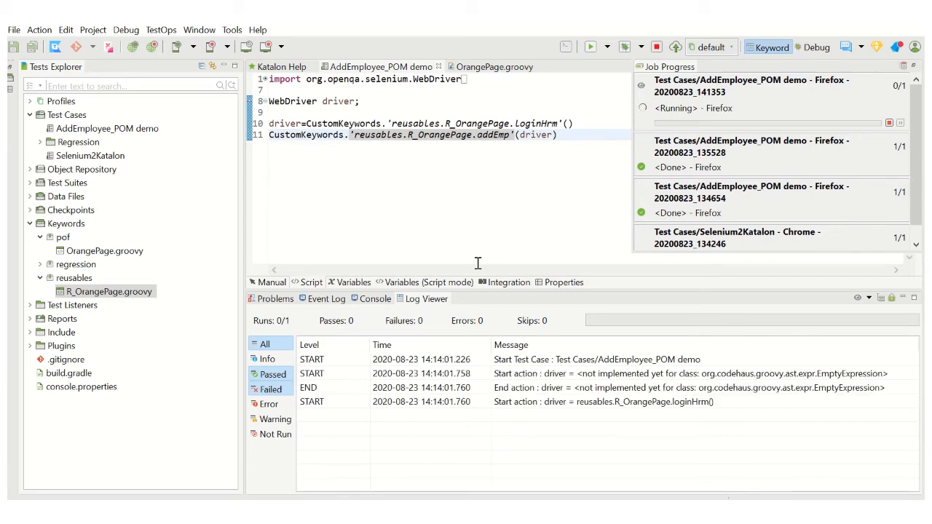
click(589, 46)
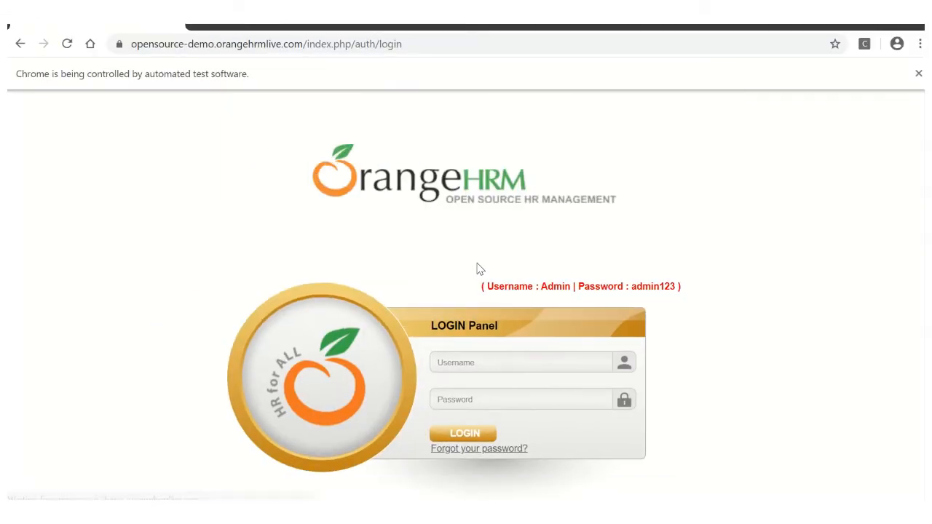
click(462, 433)
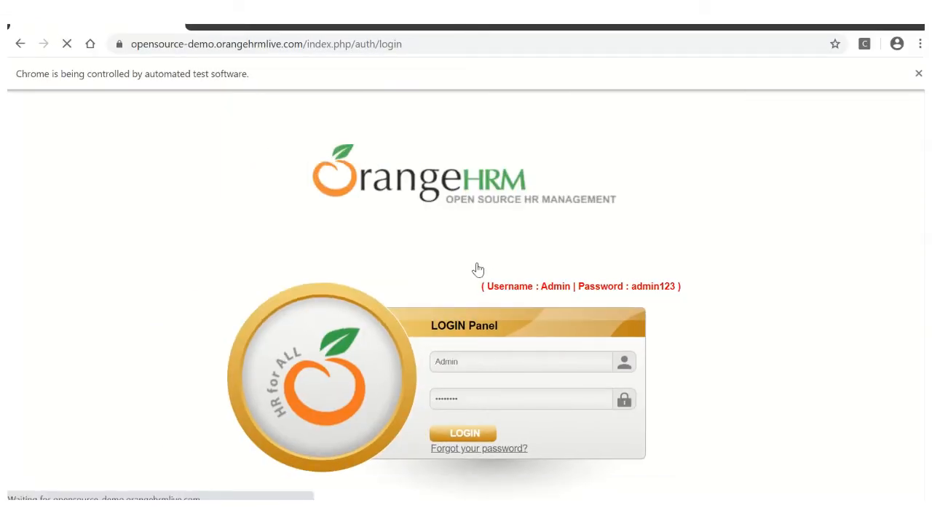
click(464, 433)
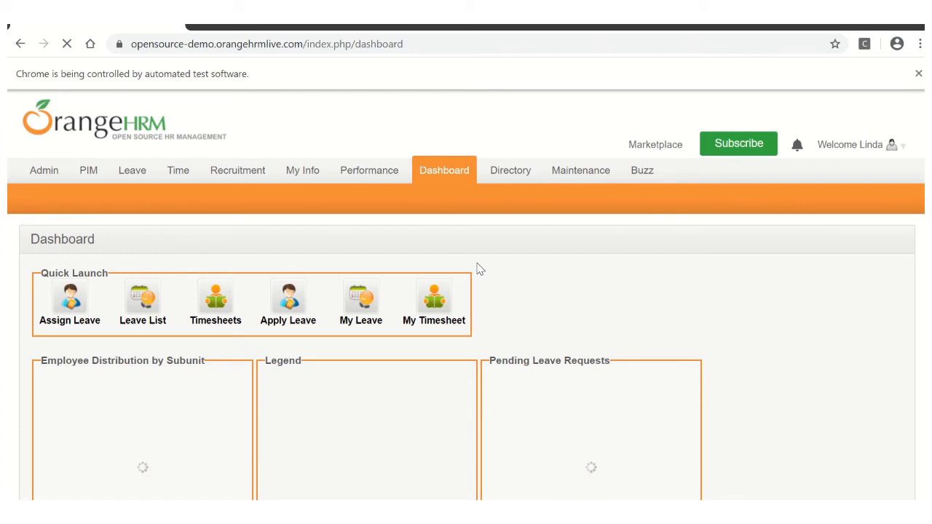
click(44, 170)
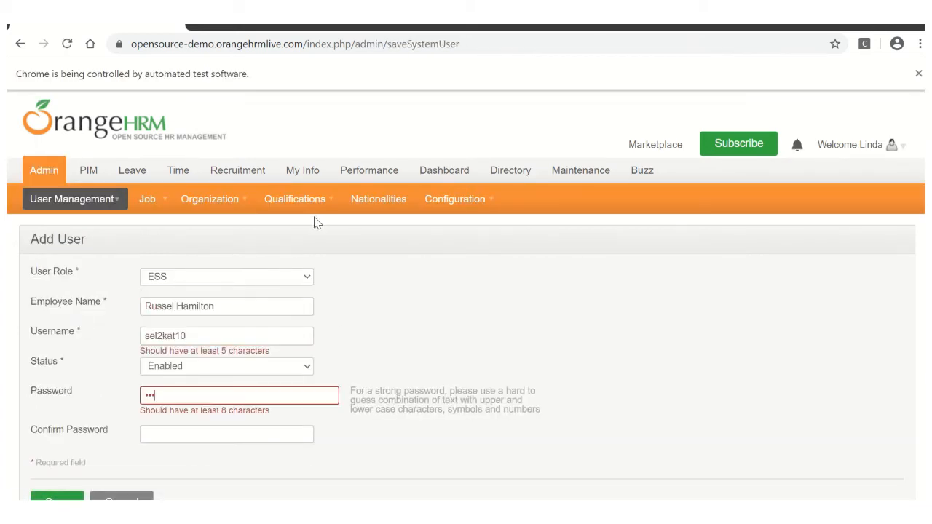
click(57, 499)
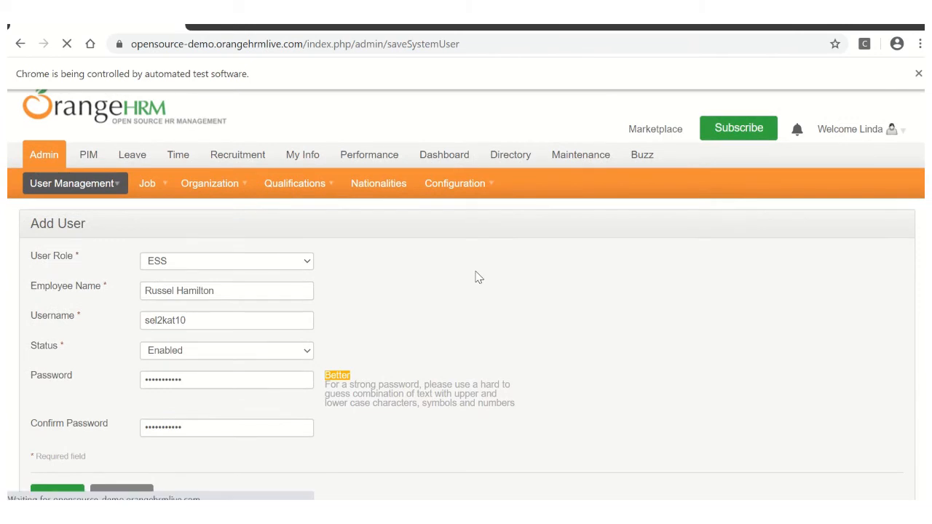
click(57, 488)
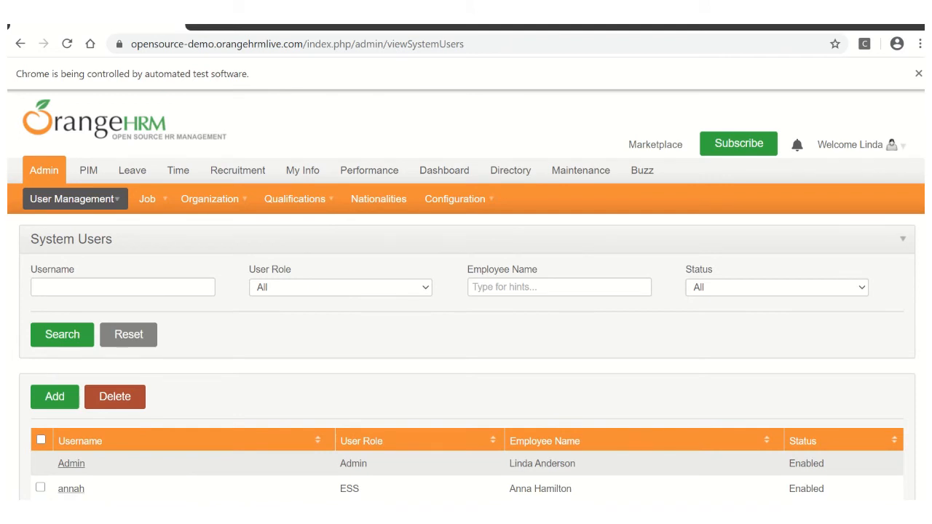
- Scroll the System Users table and tick the sel2kat10 row
scroll(down, 3)
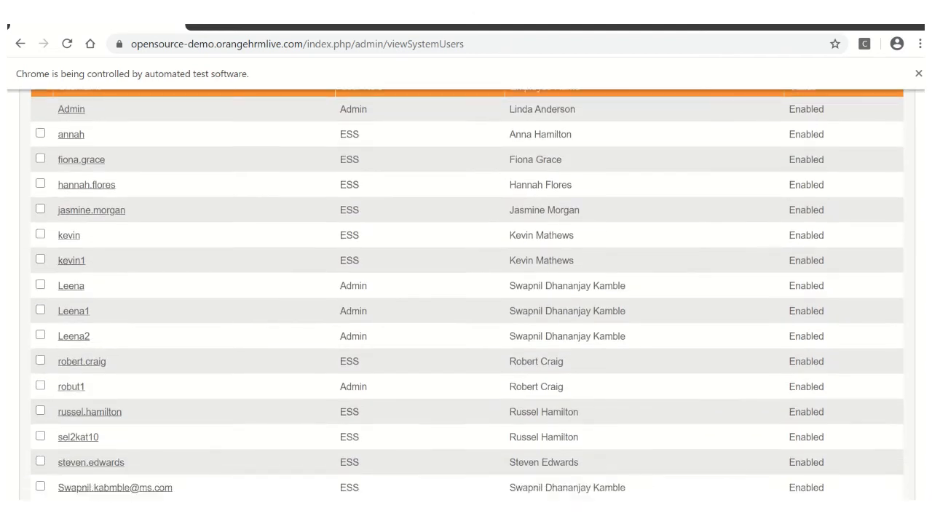
scroll(down, 3)
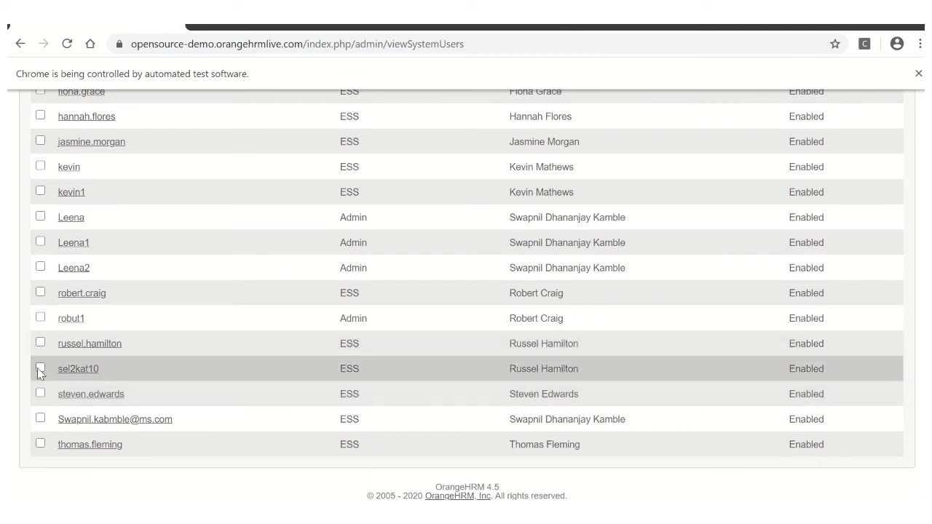
click(41, 368)
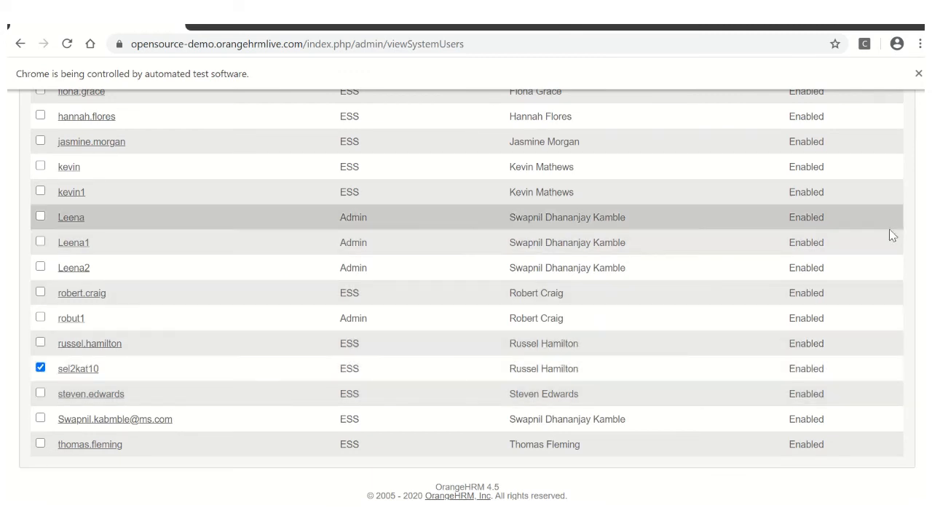
mouse_move(869, 344)
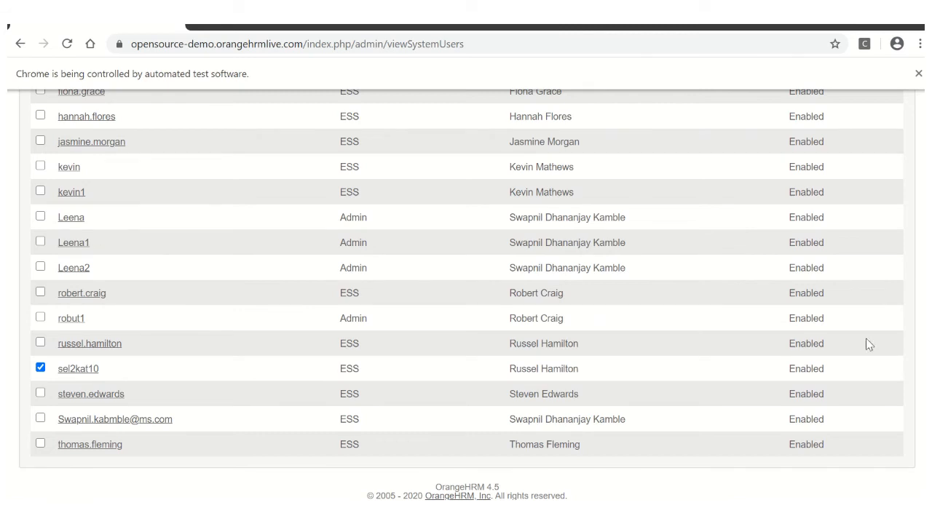
mouse_move(175, 444)
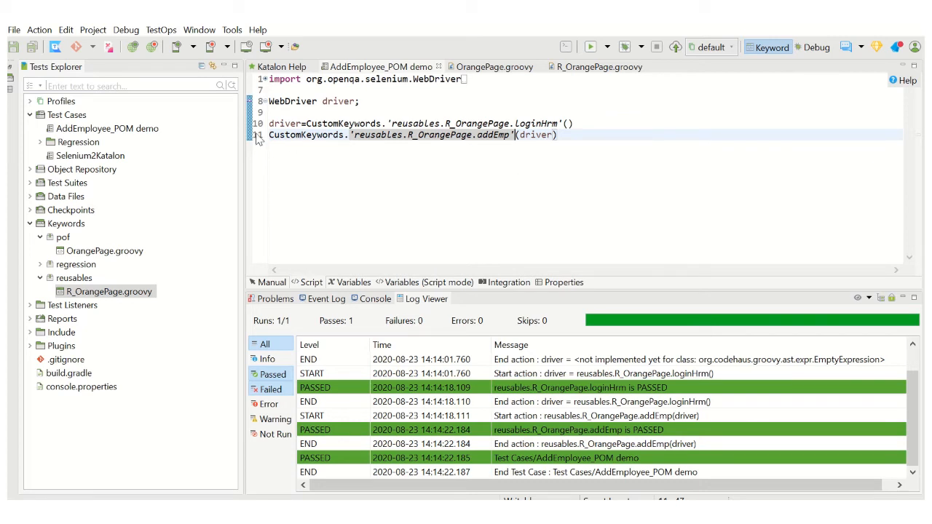
- Open the Selenium2Katalon test case as script and expand the Include folder
click(107, 128)
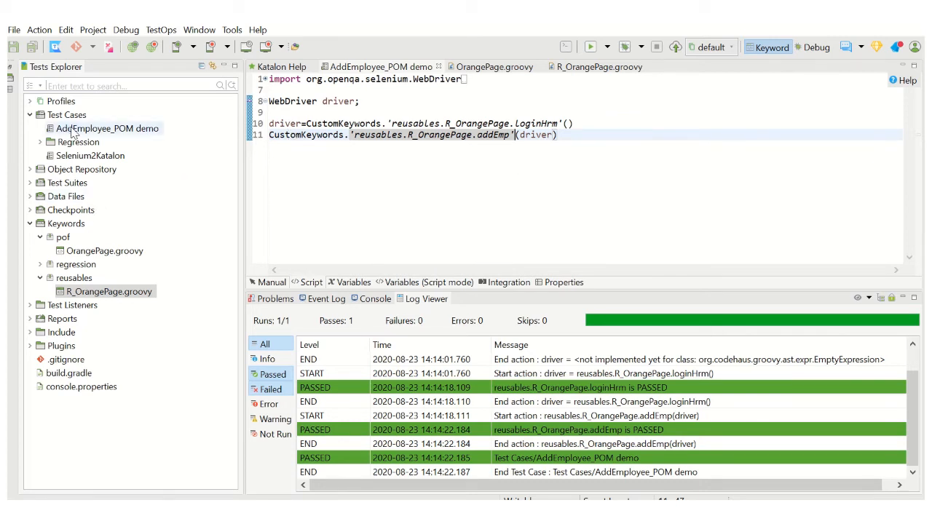
double_click(91, 155)
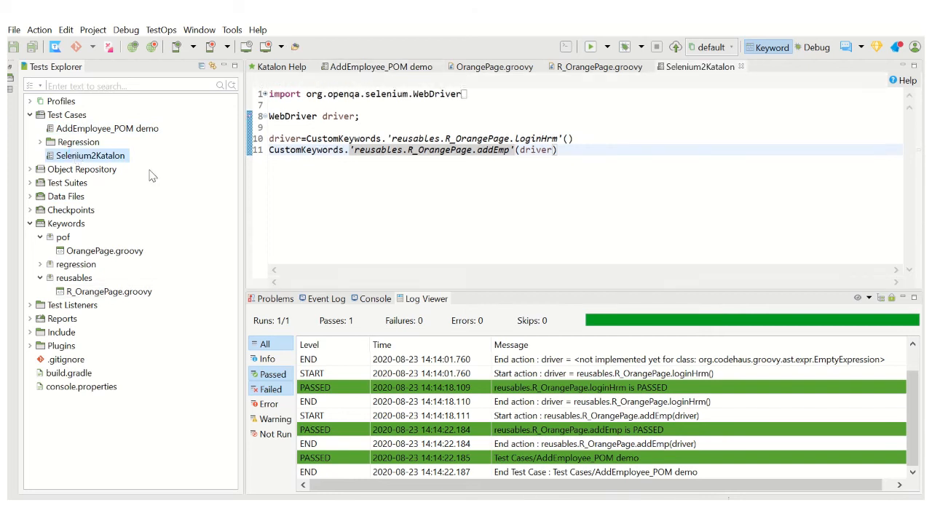
click(271, 283)
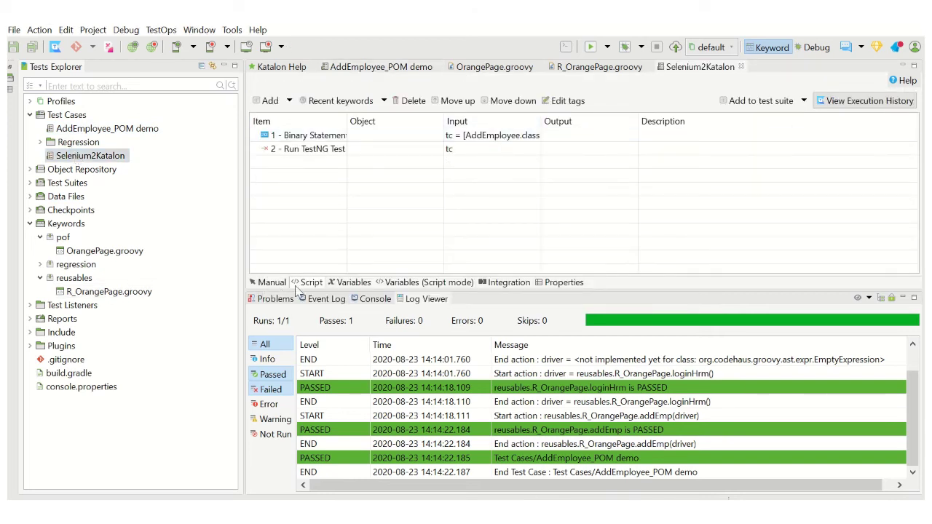
click(311, 281)
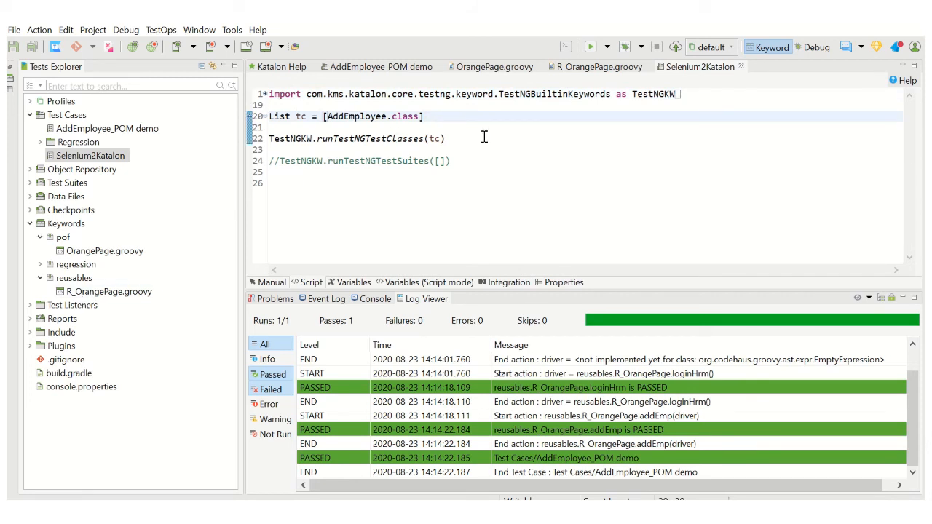
mouse_move(441, 154)
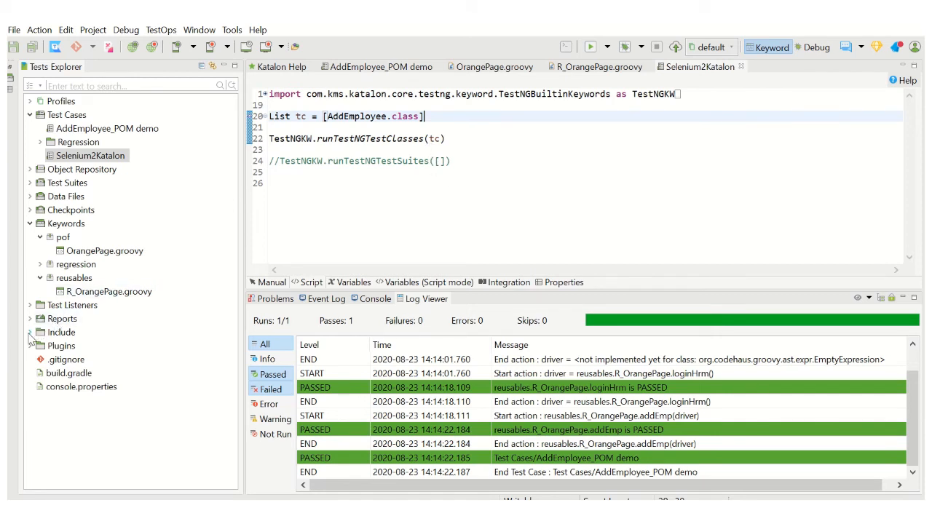
click(31, 332)
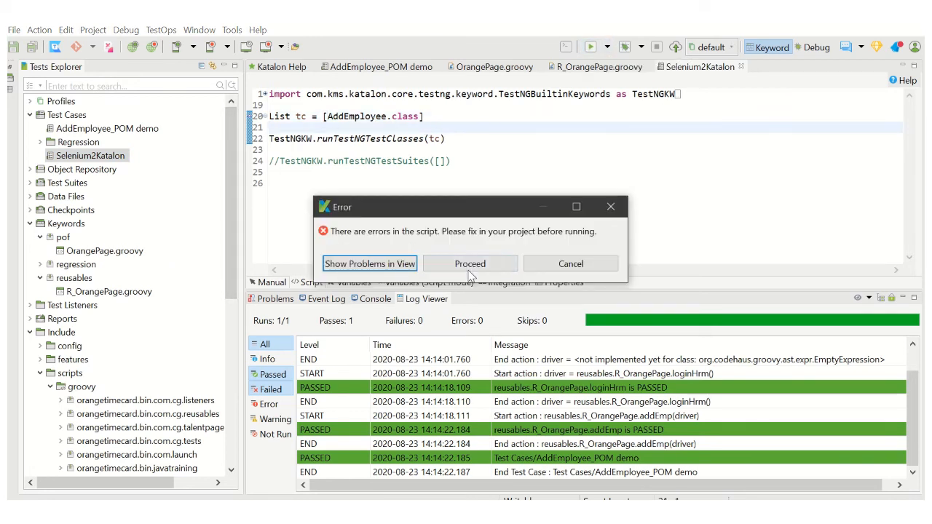
- Proceed past the script-error dialog to run Selenium2Katalon
click(470, 264)
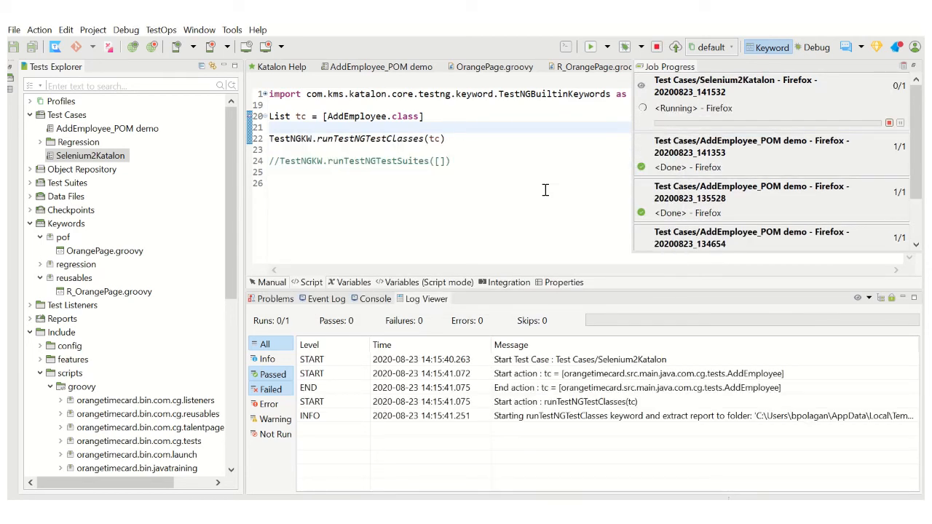
mouse_move(501, 212)
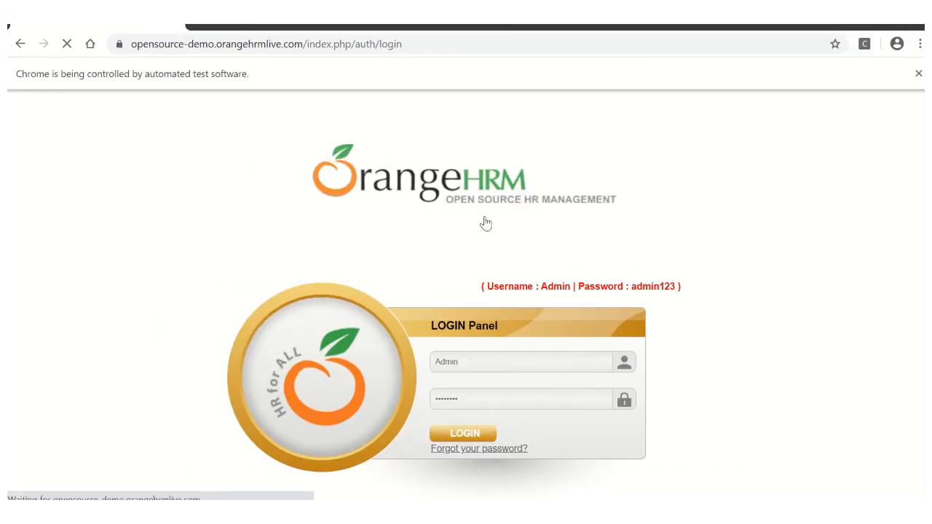
- Click in the OrangeHRM browser while the TestNG AddEmployee run logs in and completes
click(462, 433)
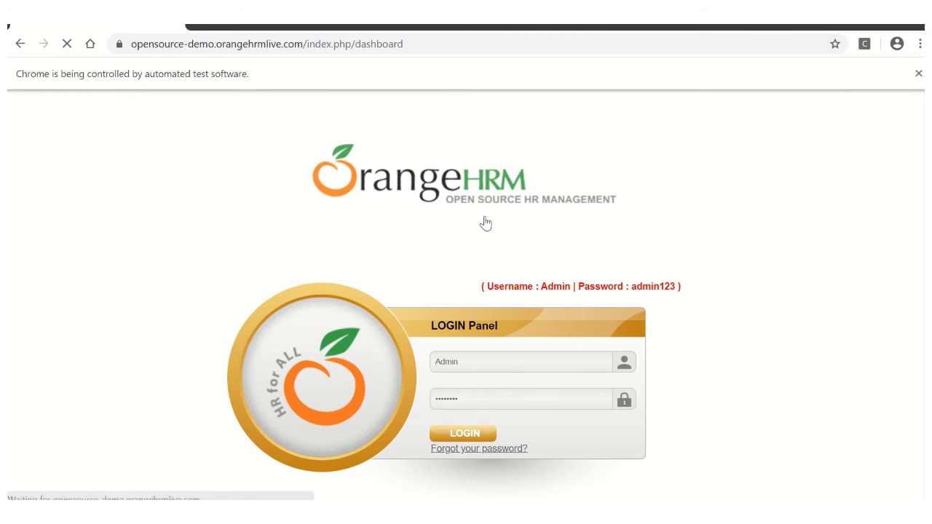
click(463, 432)
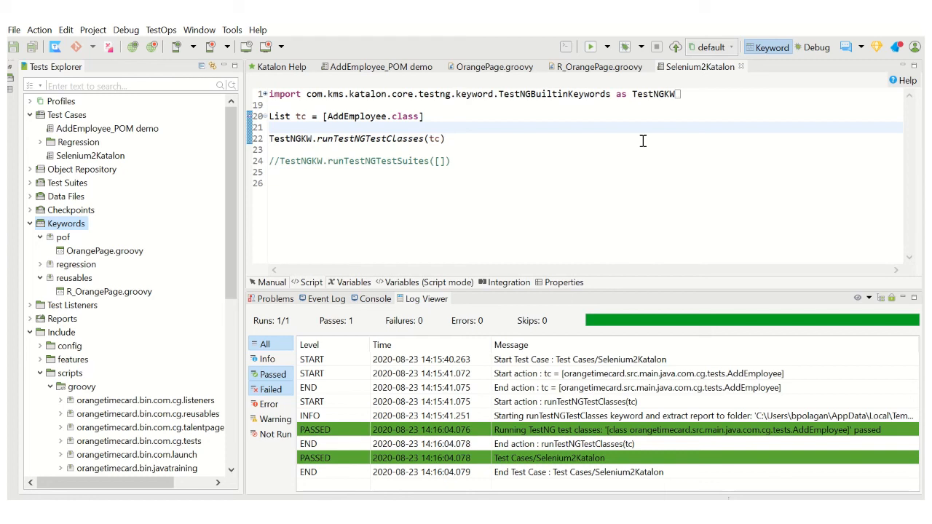
mouse_move(672, 152)
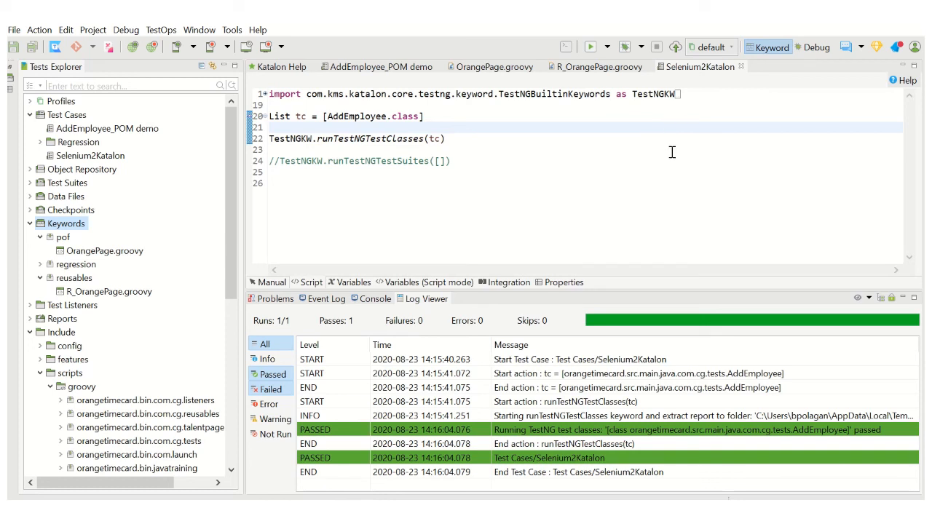
mouse_move(550, 154)
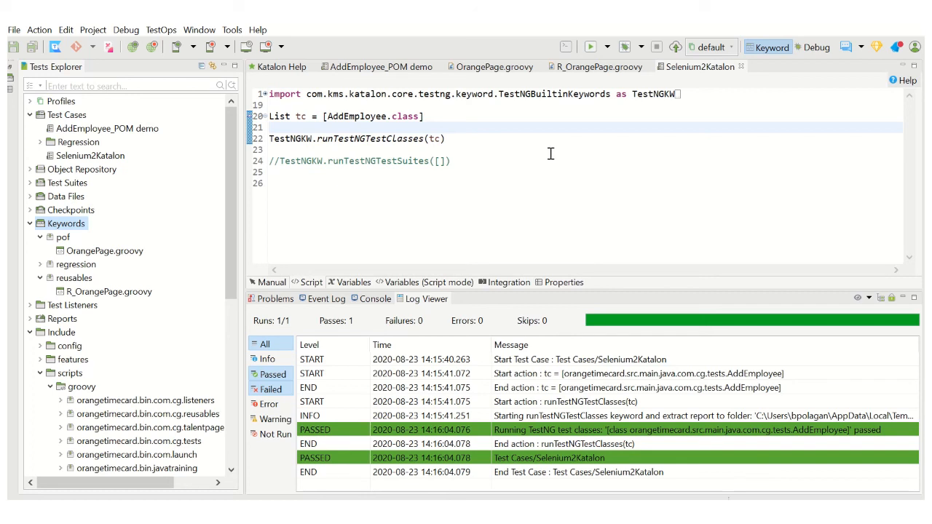